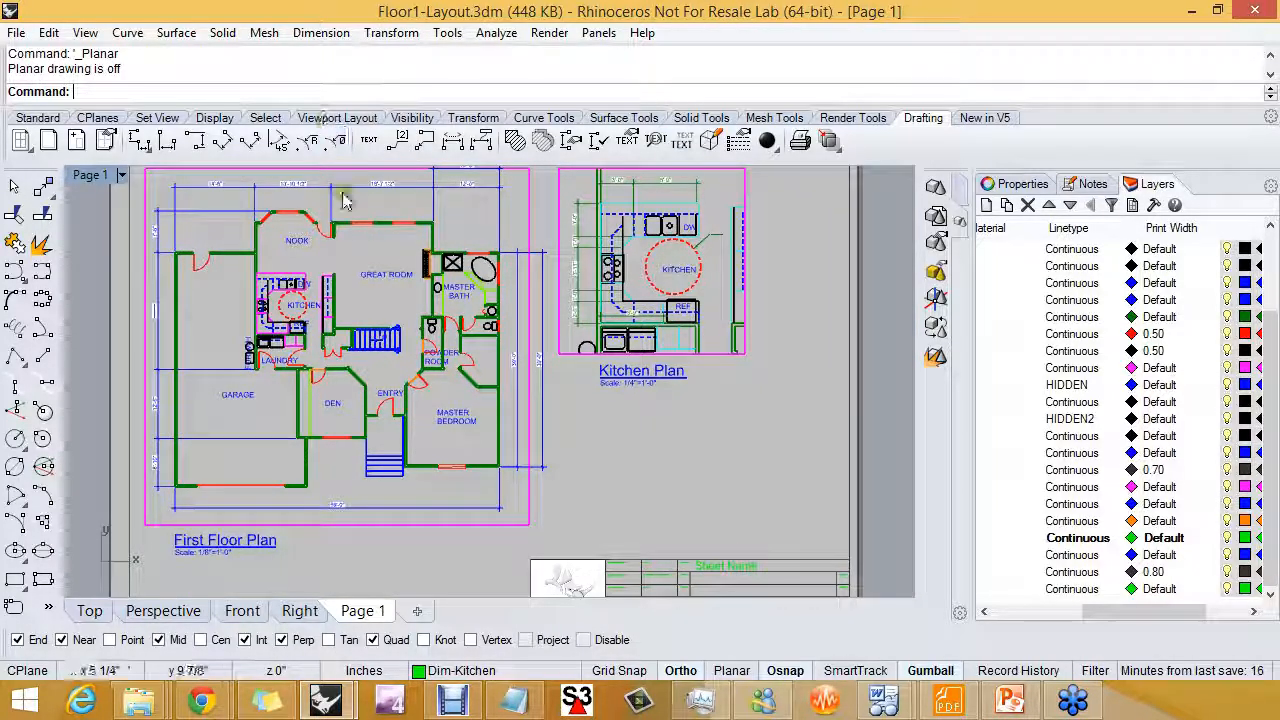
{"action": "mouse_move", "coordinate": [356, 196]}
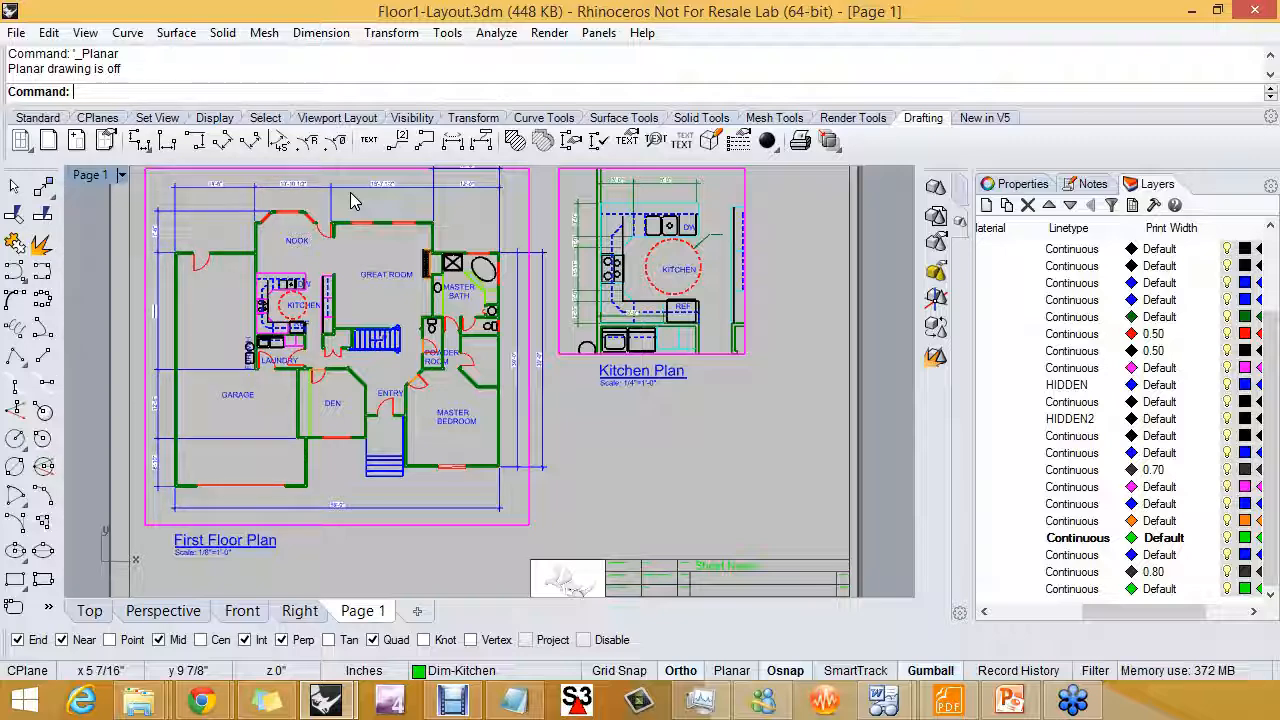
Begin entering the PictureFrame command at the command prompt.
{"action": "type", "text": "Print"}
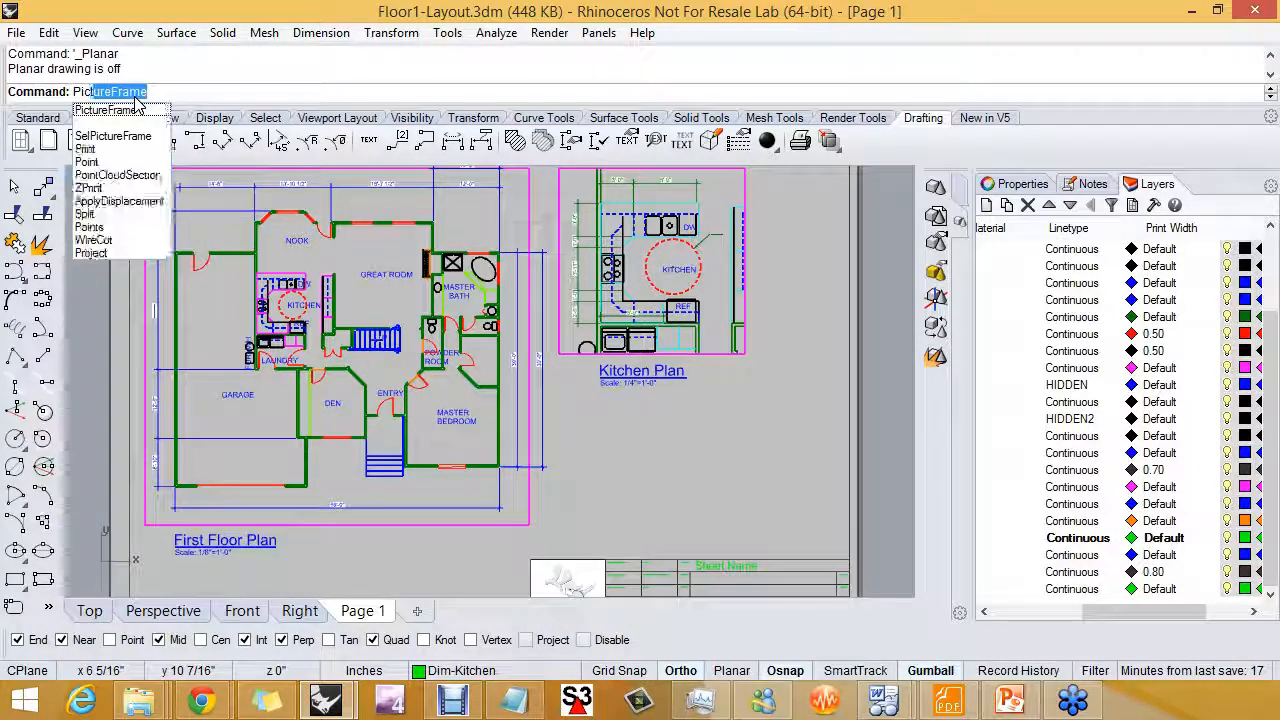
Place a general-notes picture frame below the Kitchen Plan detail.
{"action": "left_click", "coordinate": [113, 135]}
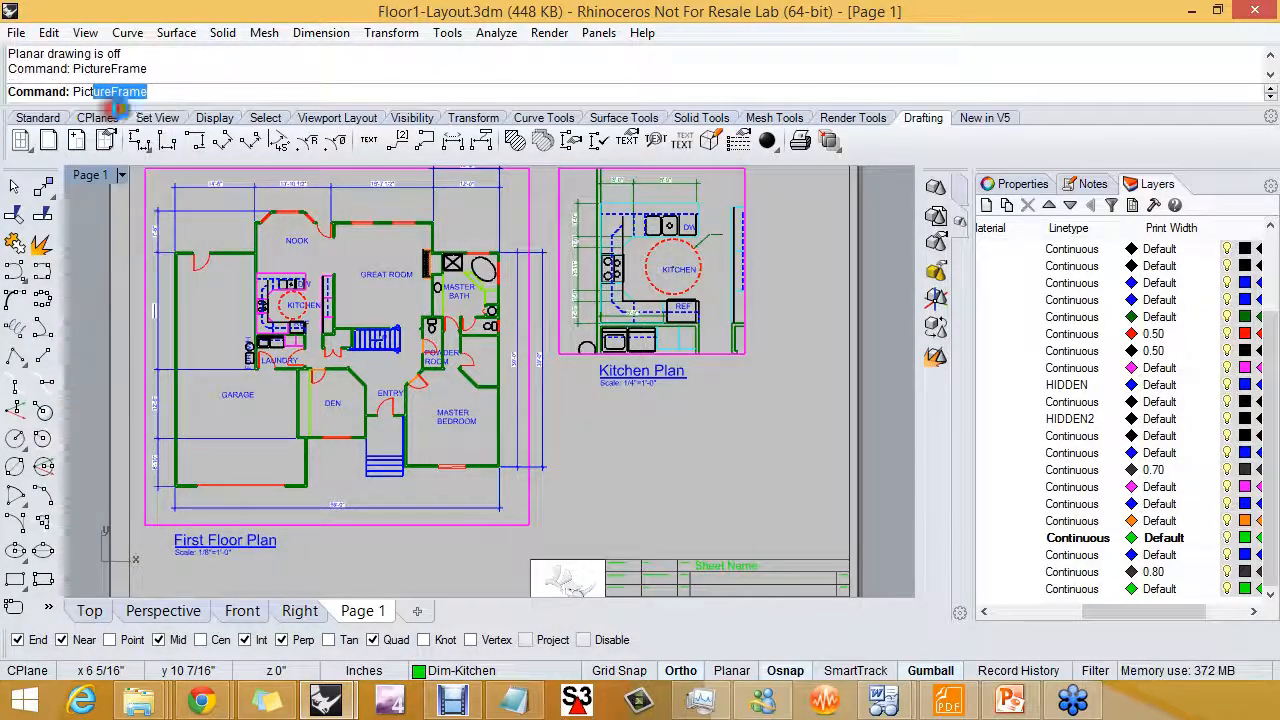
{"action": "key", "text": "Enter"}
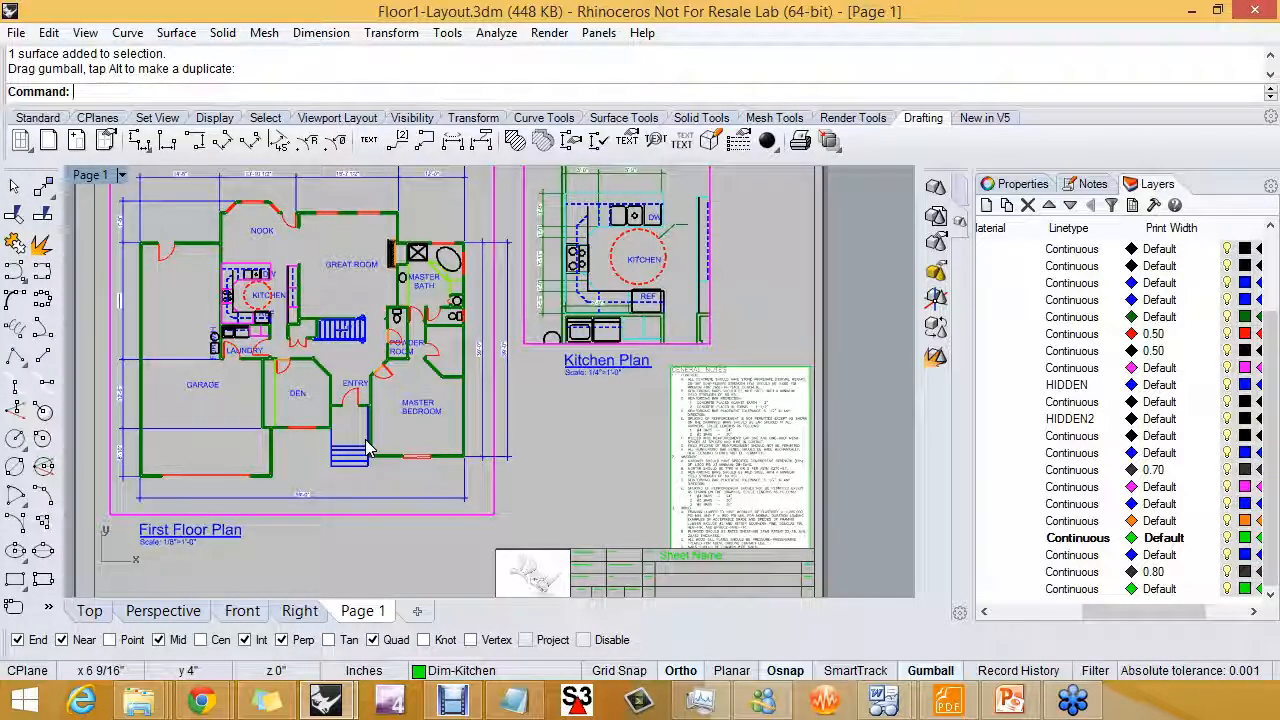
Move a First Floor Plan linear dimension from the detail to layout space with Testchangespace.
{"action": "type", "text": "Te"}
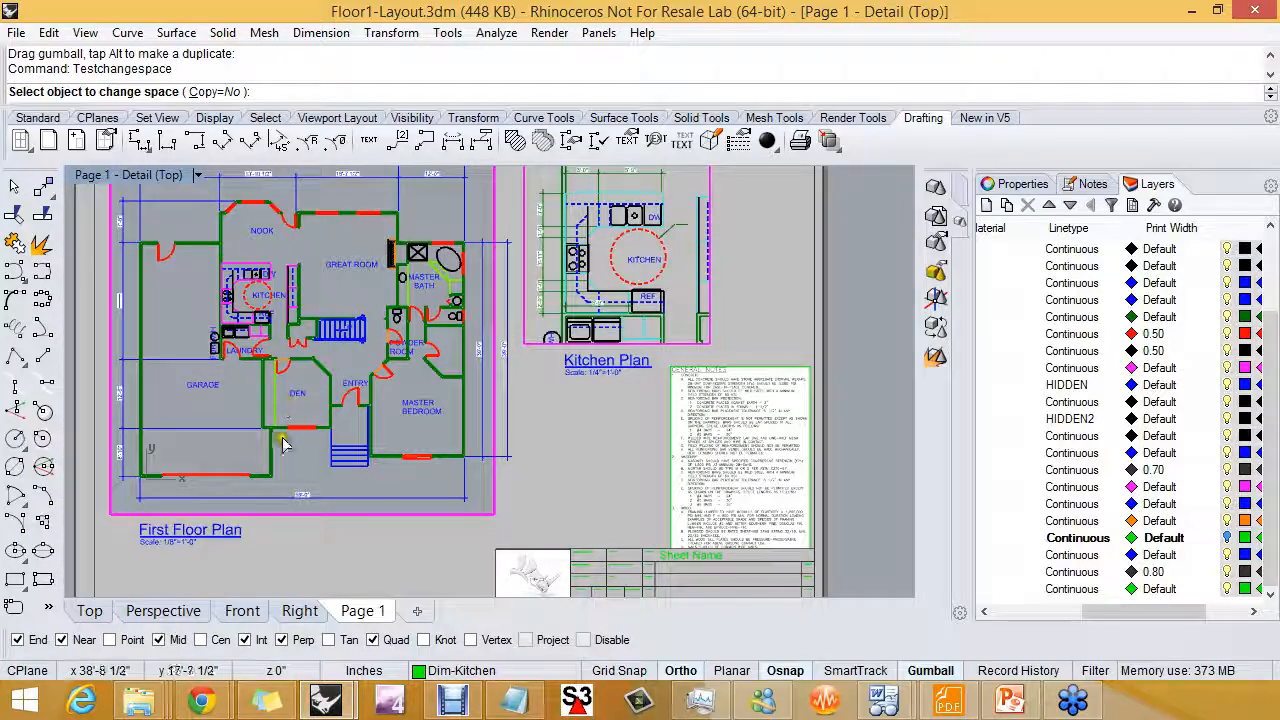
{"action": "mouse_move", "coordinate": [396, 460]}
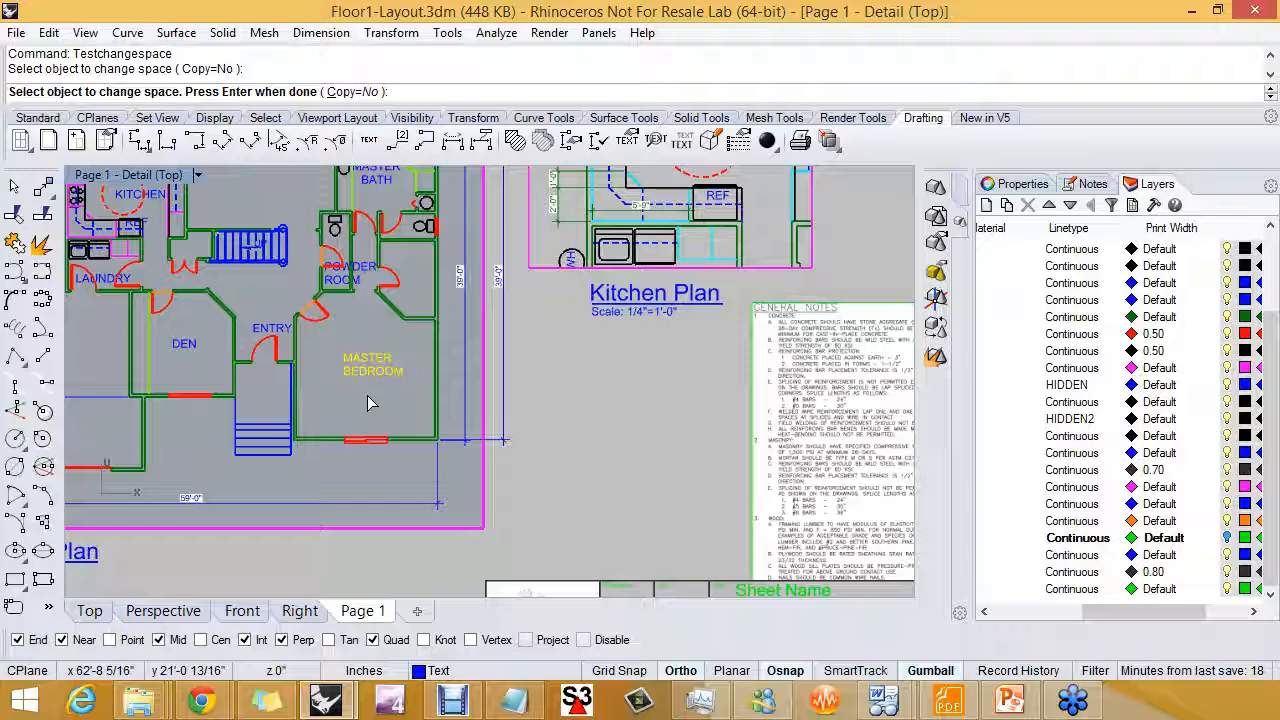
{"action": "key", "text": "Ctrl+z"}
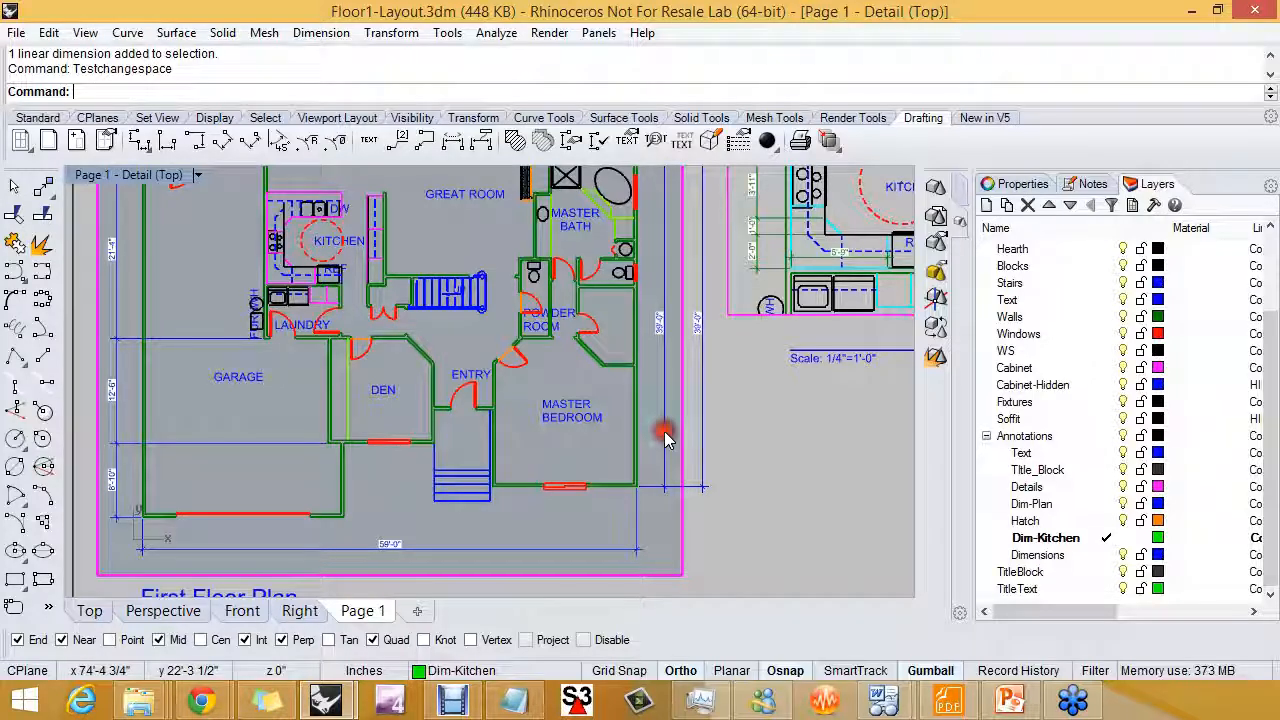
{"action": "mouse_move", "coordinate": [672, 467]}
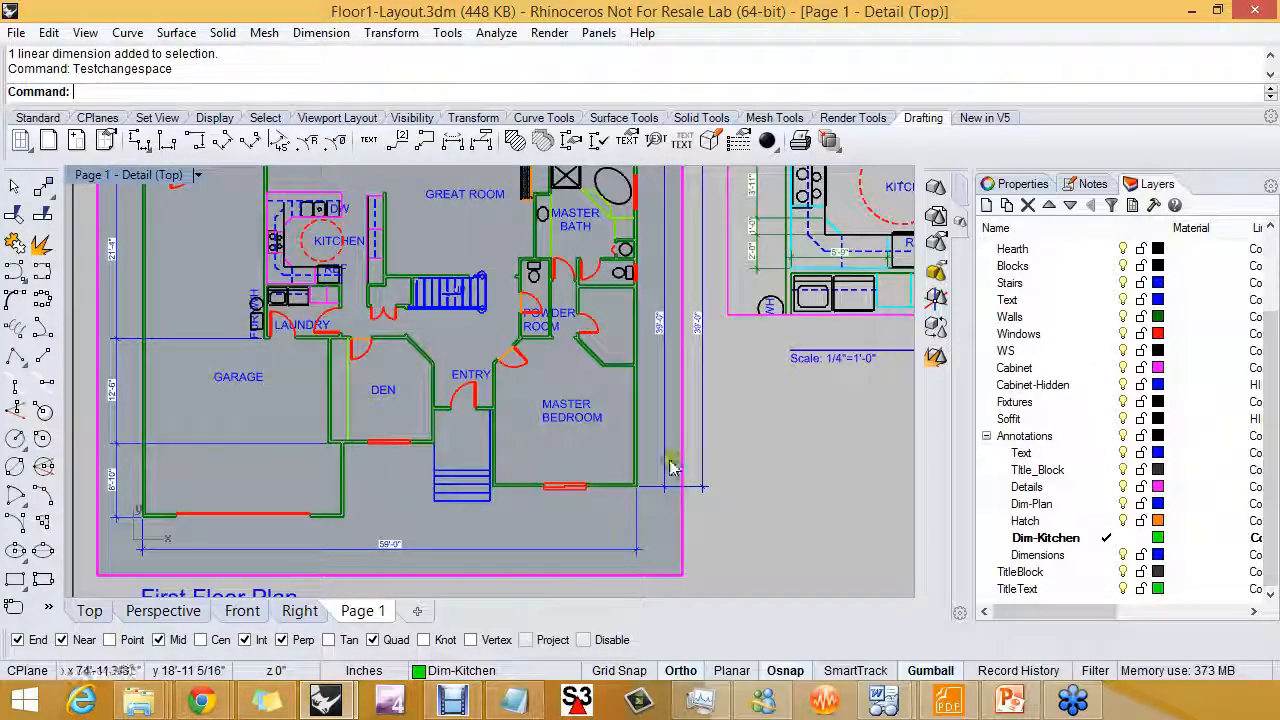